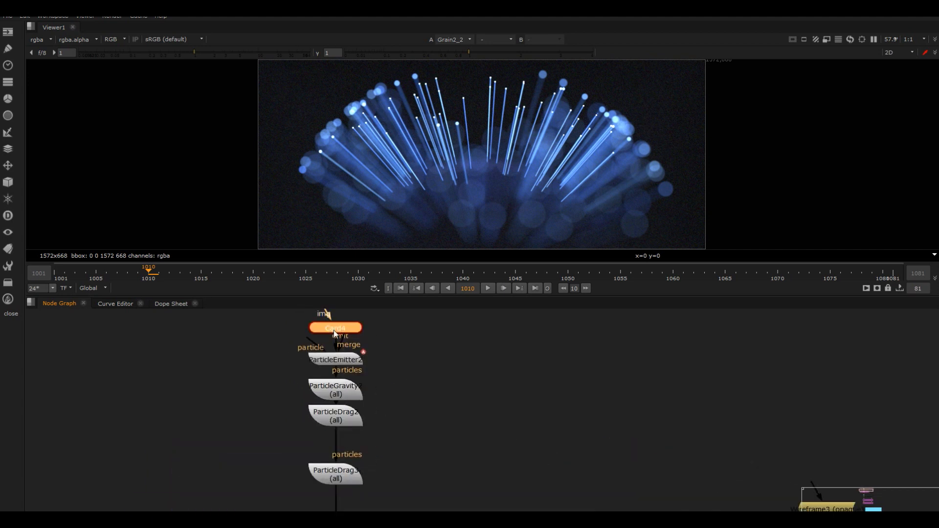
Step: Inspect Card4 and ParticleEmitter2 settings (rate 350, max lifetime 200), then the raw particles in 3D
{"action": "double_click", "coordinate": [334, 328]}
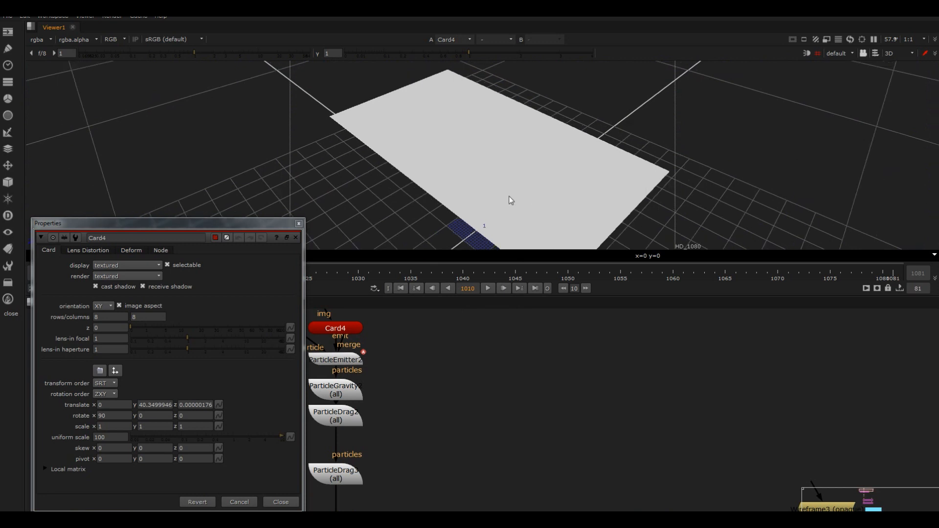
{"action": "left_click", "coordinate": [336, 359]}
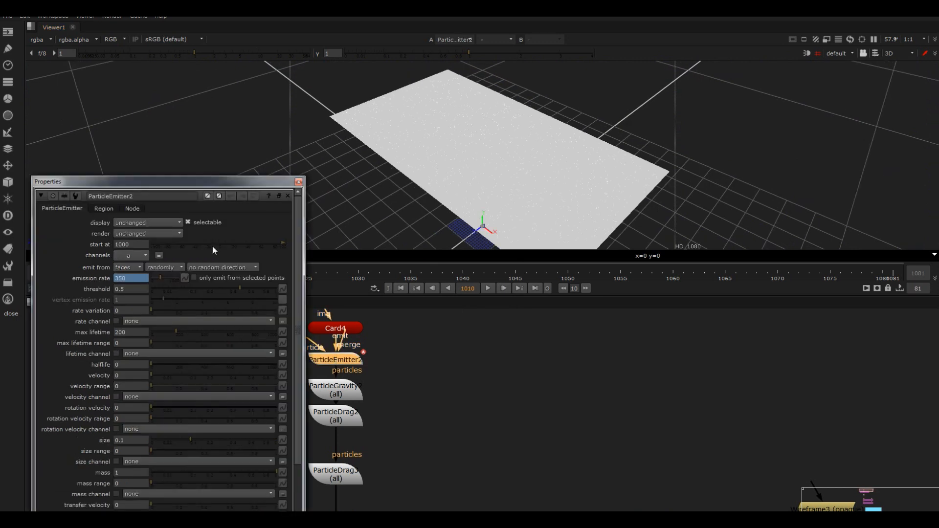
{"action": "mouse_move", "coordinate": [130, 368]}
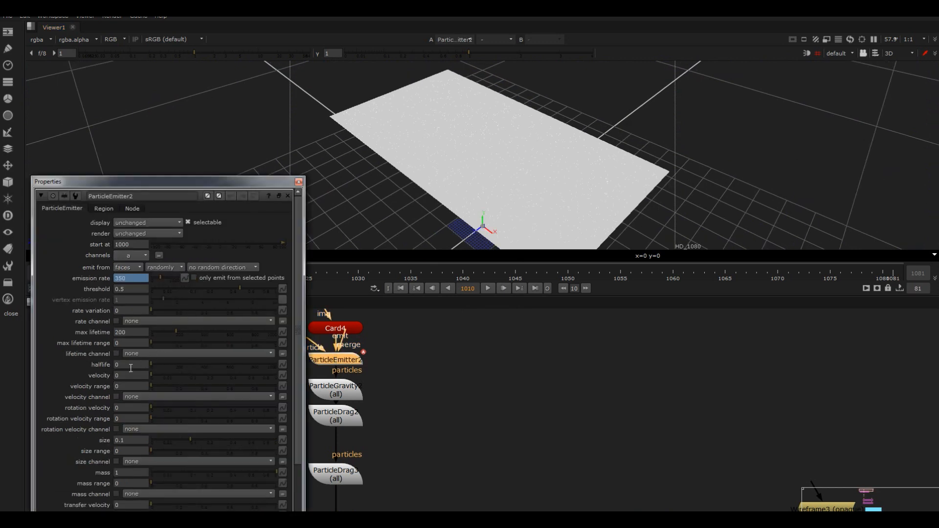
{"action": "left_click_drag", "start_coordinate": [167, 182], "coordinate": [191, 88]}
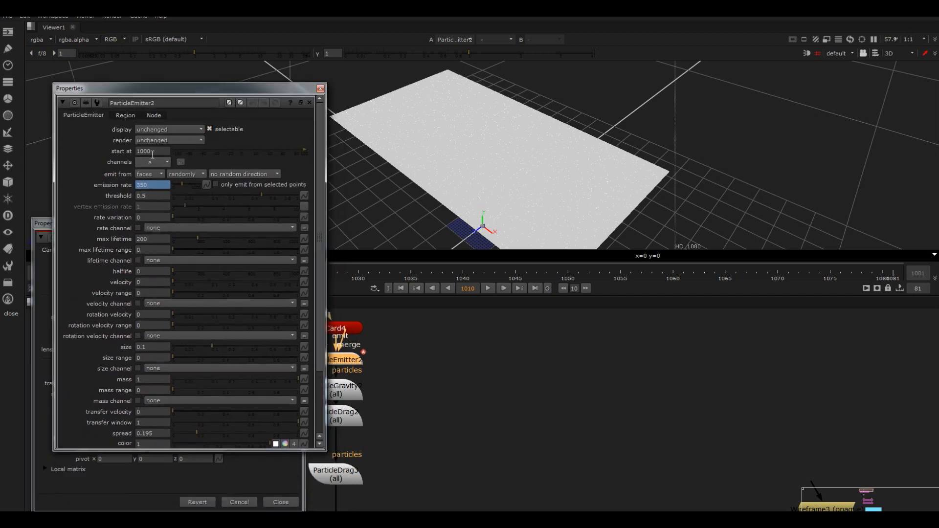
{"action": "mouse_move", "coordinate": [152, 150]}
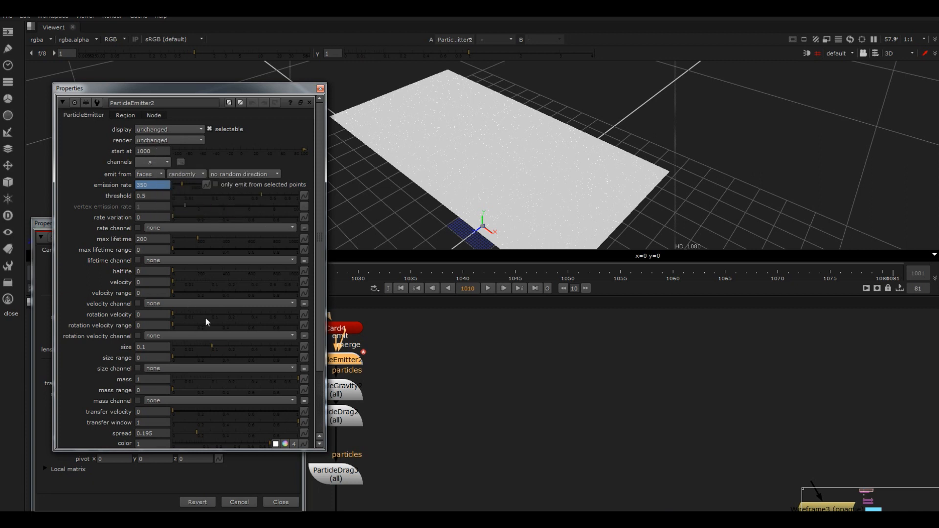
{"action": "mouse_move", "coordinate": [174, 293]}
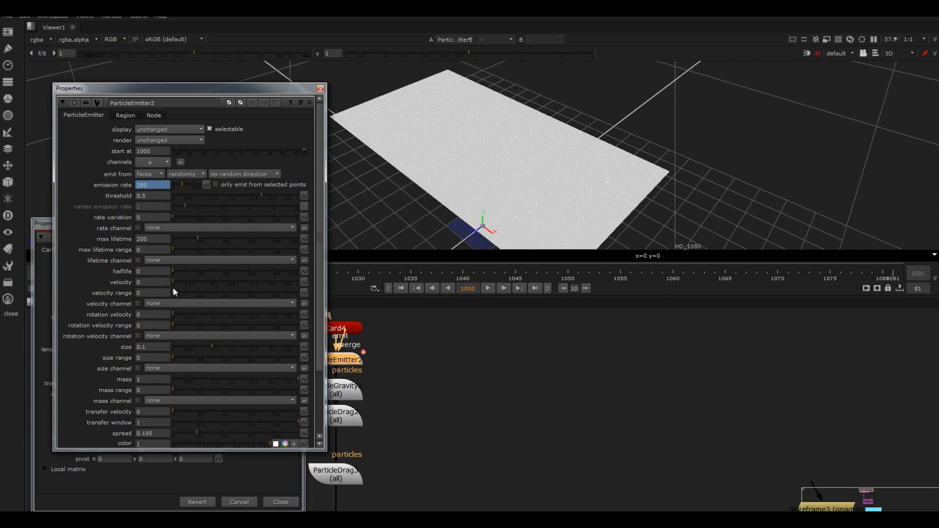
{"action": "mouse_move", "coordinate": [380, 210]}
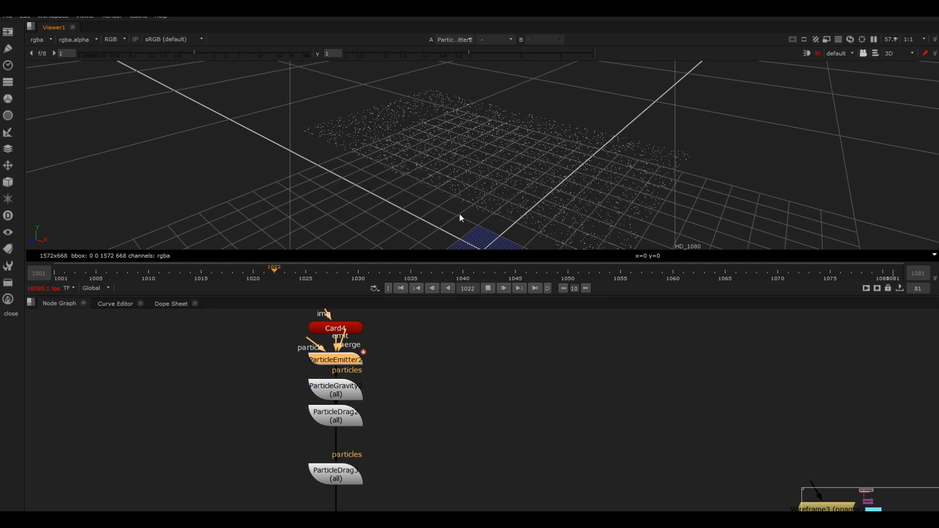
{"action": "double_click", "coordinate": [336, 389]}
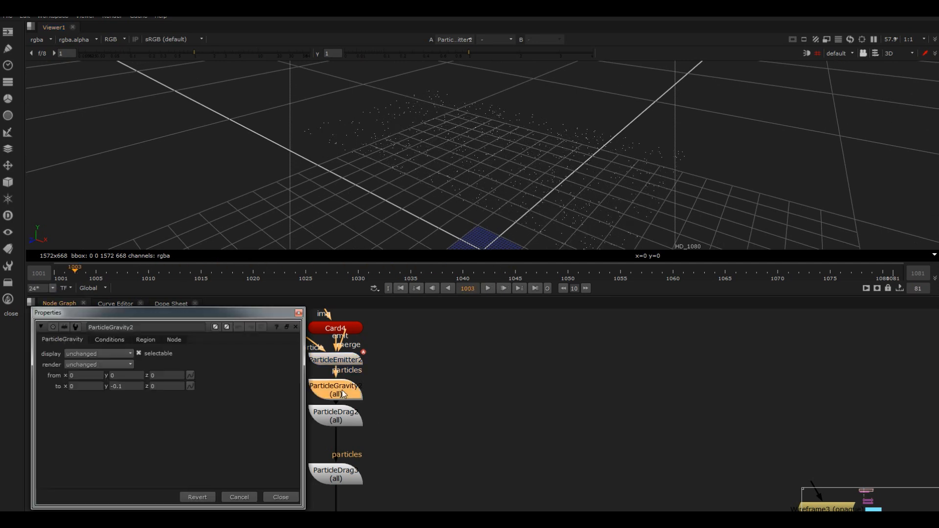
{"action": "left_click", "coordinate": [487, 287]}
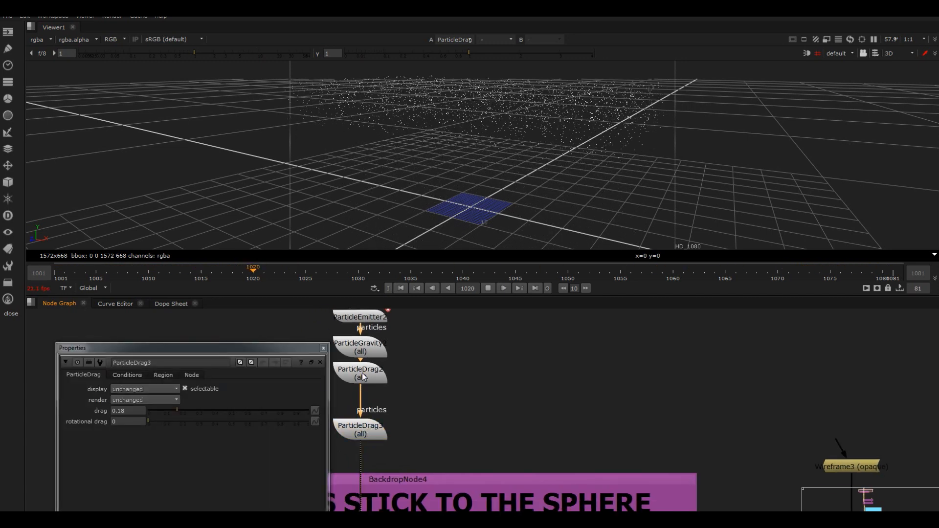
{"action": "double_click", "coordinate": [359, 372]}
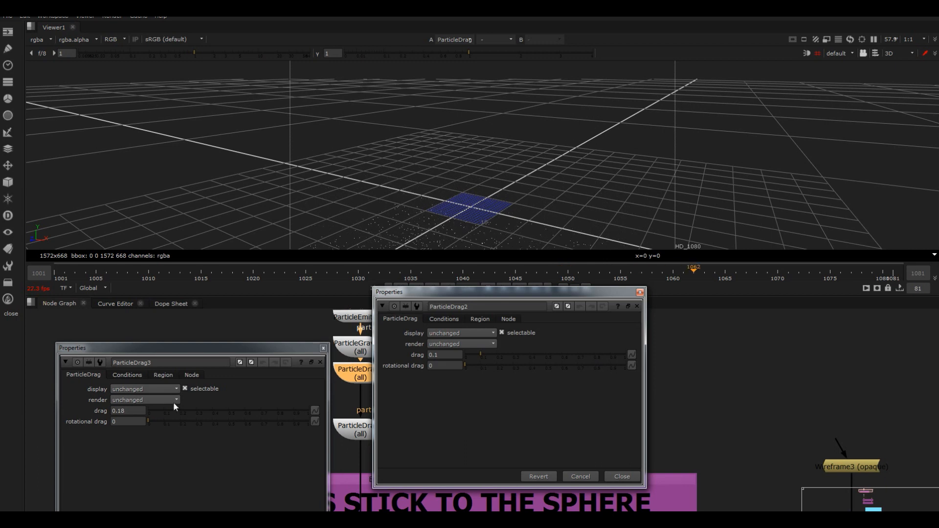
{"action": "left_click", "coordinate": [323, 348]}
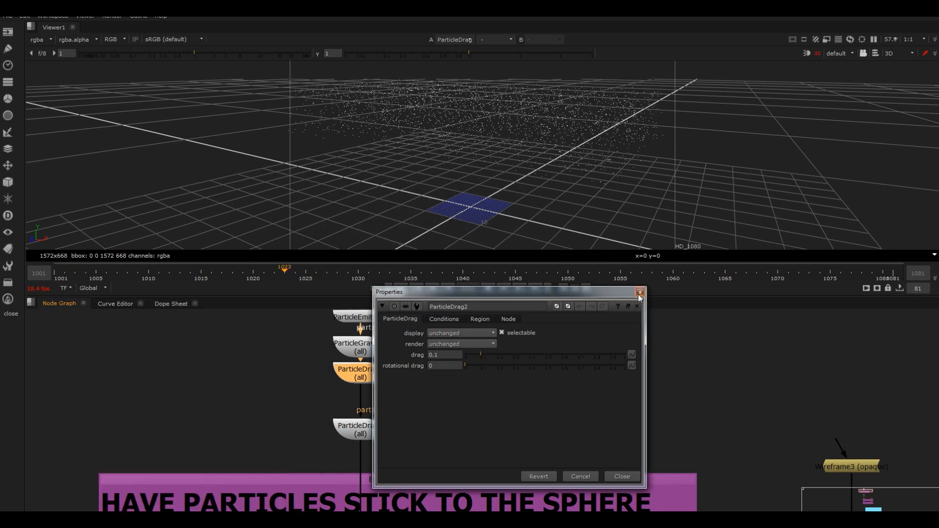
{"action": "left_click", "coordinate": [637, 306]}
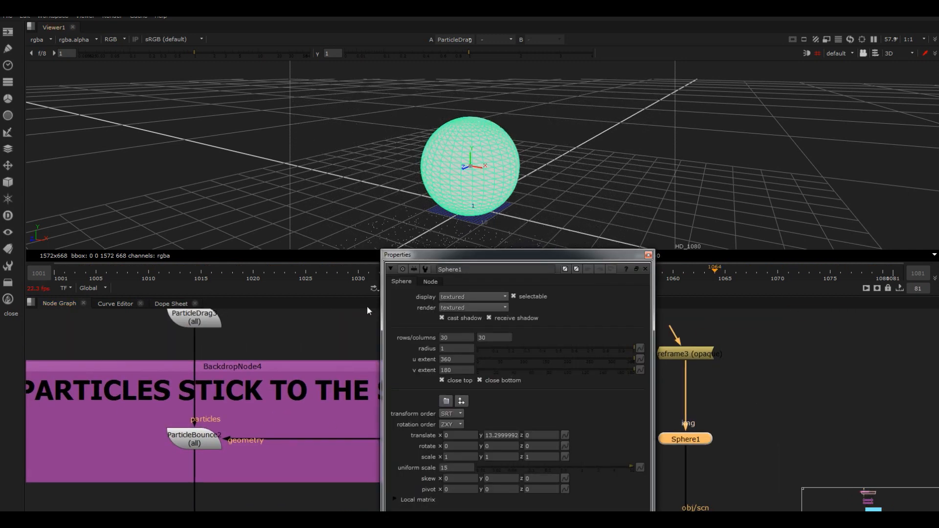
Step: Review ParticleBounce2's external and internal bounce and friction values that stick particles to the sphere
{"action": "double_click", "coordinate": [192, 438]}
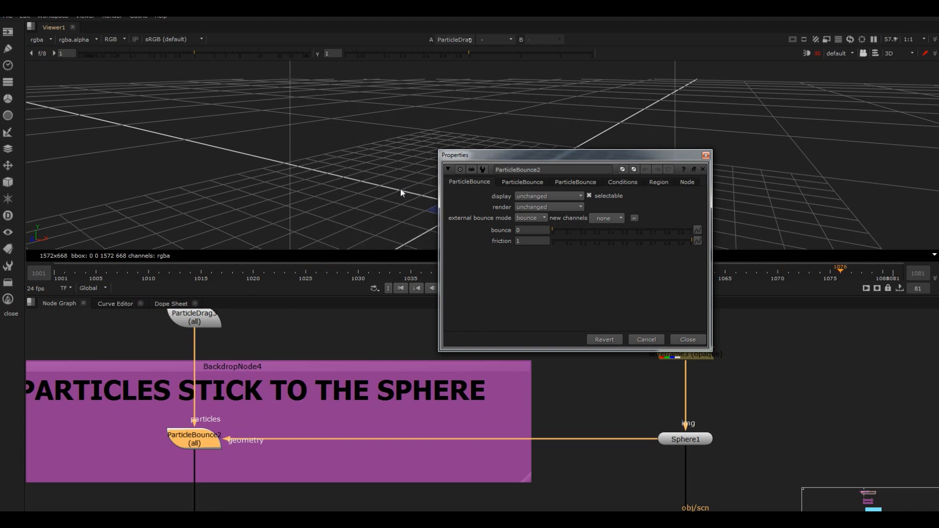
{"action": "left_click", "coordinate": [521, 182]}
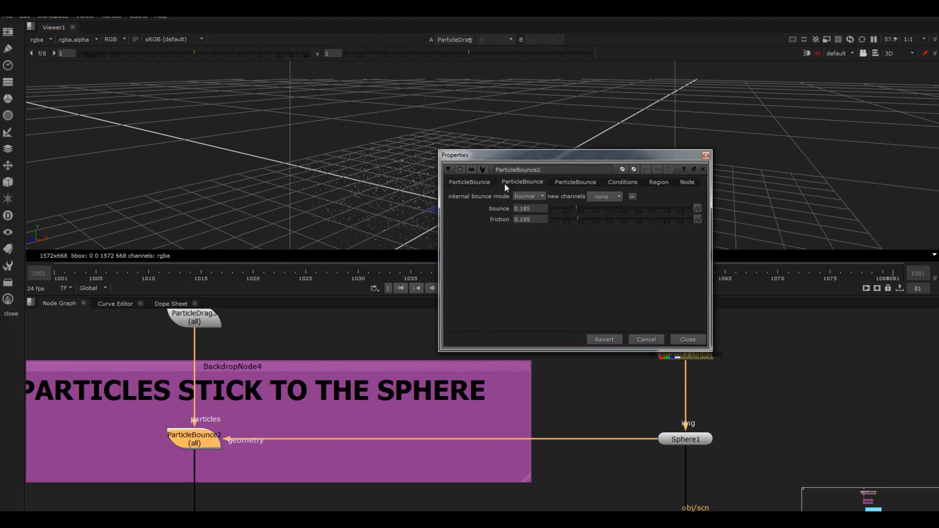
{"action": "left_click", "coordinate": [529, 195]}
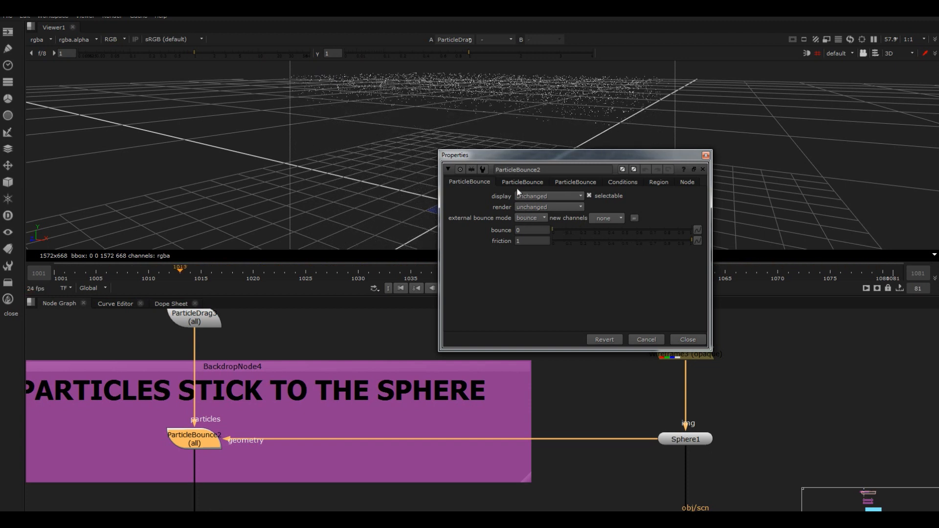
{"action": "left_click", "coordinate": [521, 181]}
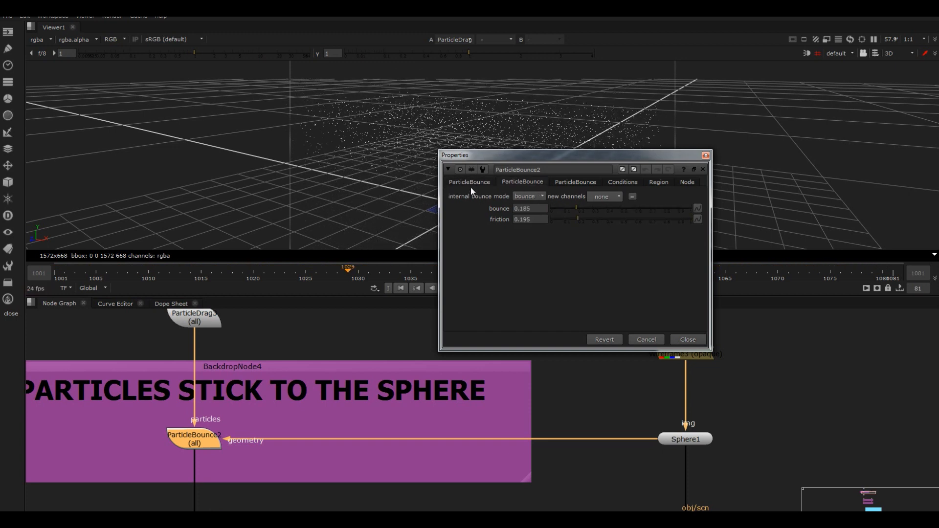
{"action": "left_click", "coordinate": [521, 182]}
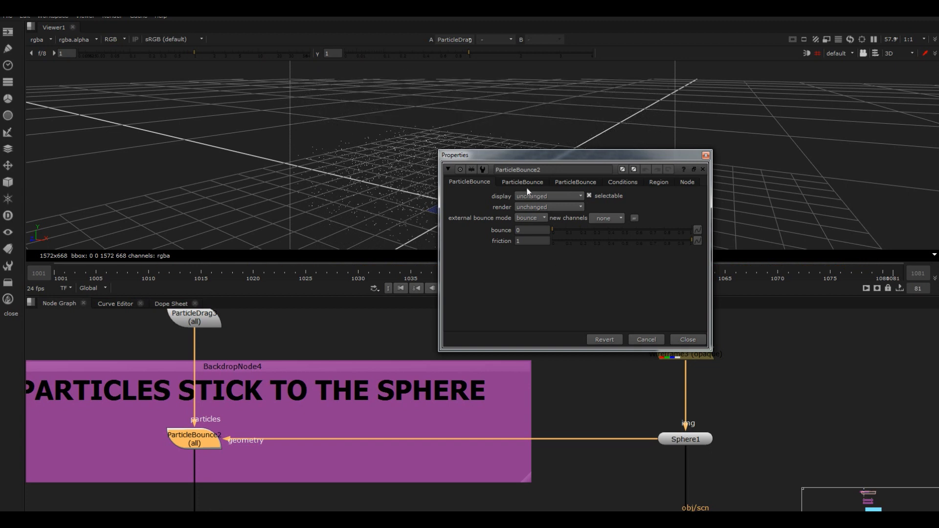
Step: Check the bounce Conditions and Region settings, then close the panel back to the 3D particle view
{"action": "left_click", "coordinate": [622, 182]}
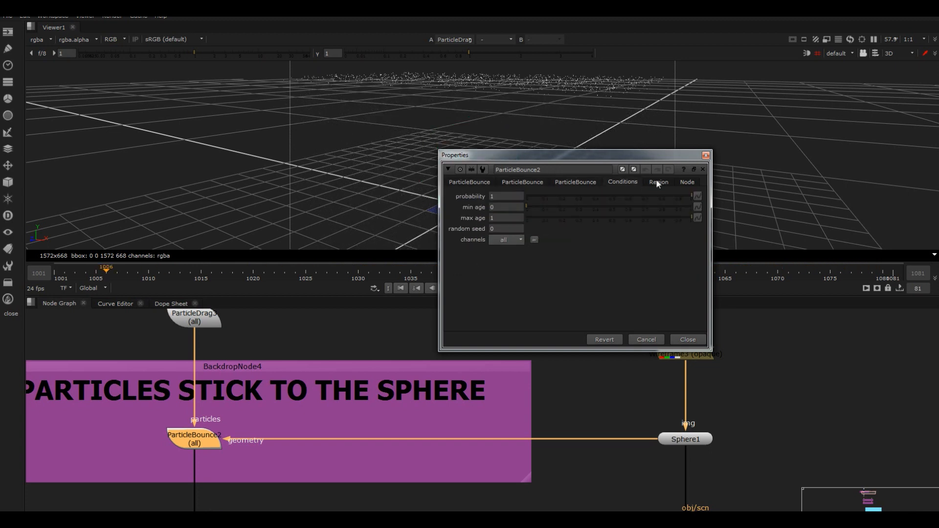
{"action": "left_click", "coordinate": [658, 182]}
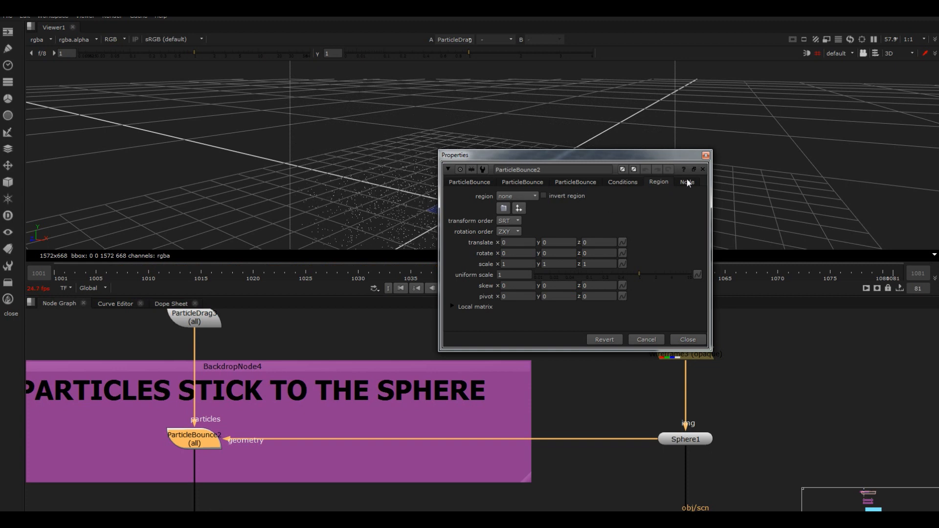
{"action": "left_click", "coordinate": [622, 182]}
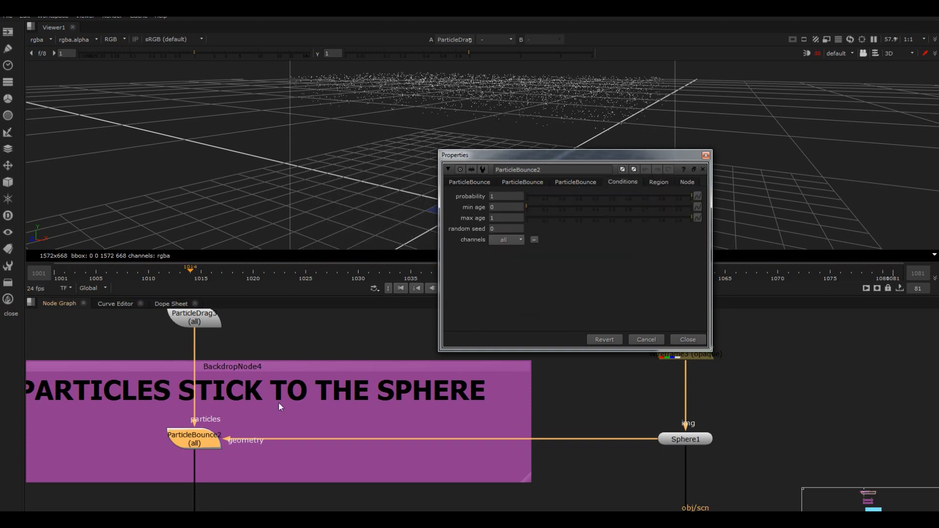
{"action": "left_click", "coordinate": [470, 182]}
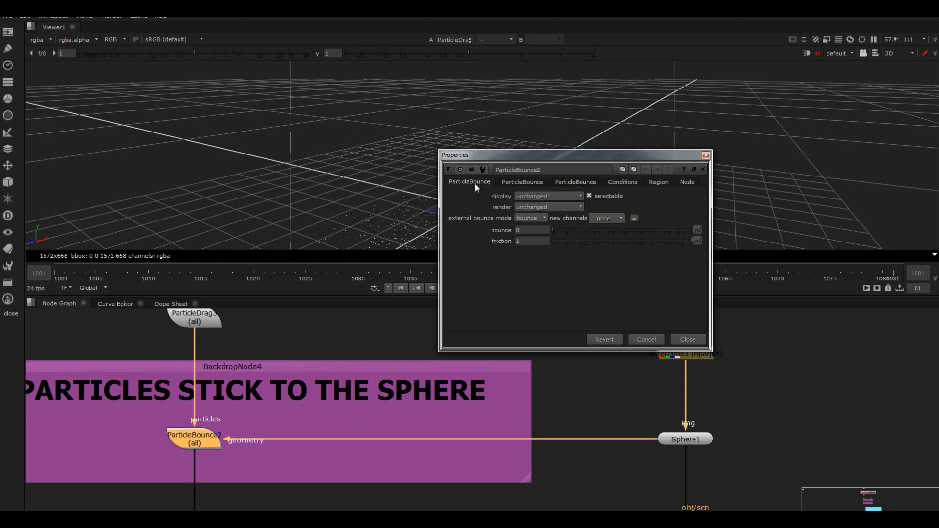
{"action": "left_click", "coordinate": [687, 339]}
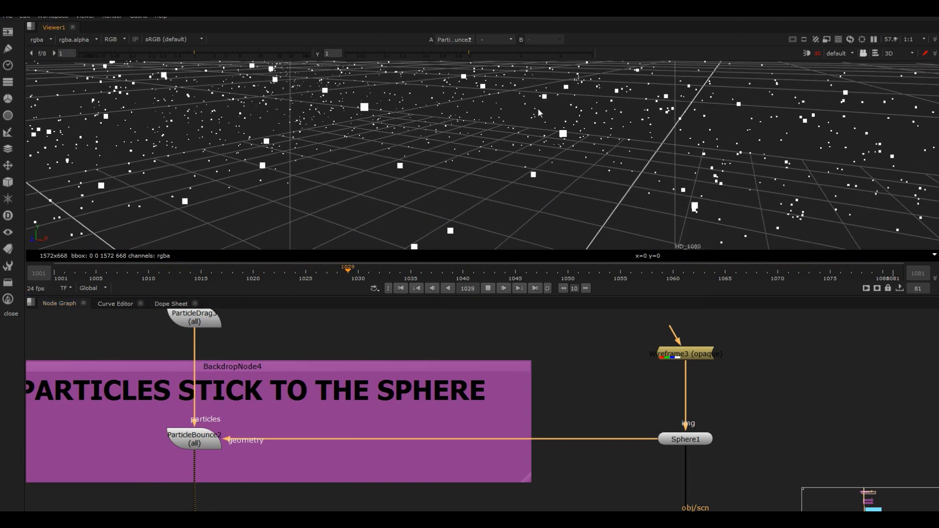
Step: View the ScanlineRender2/FrameHold1 output as a 2D dome of blue particle dots
{"action": "left_click", "coordinate": [503, 288]}
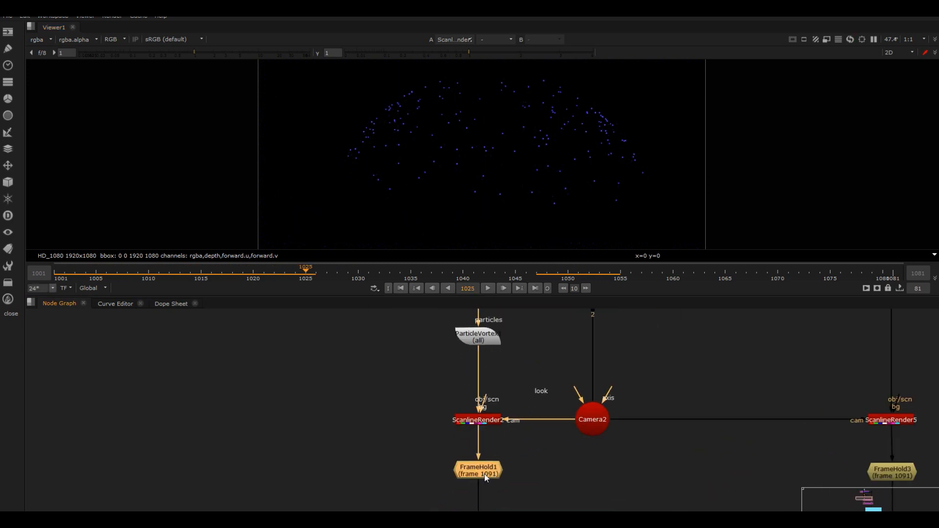
Step: Inspect the two depth-fix Expression nodes and show Expression4's depth channel as a solid red frame
{"action": "left_click", "coordinate": [477, 470]}
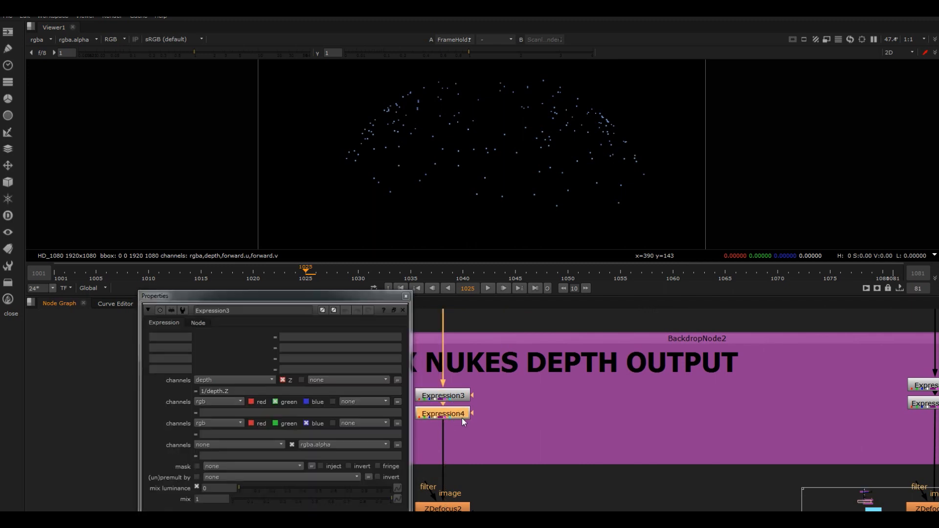
{"action": "double_click", "coordinate": [443, 413]}
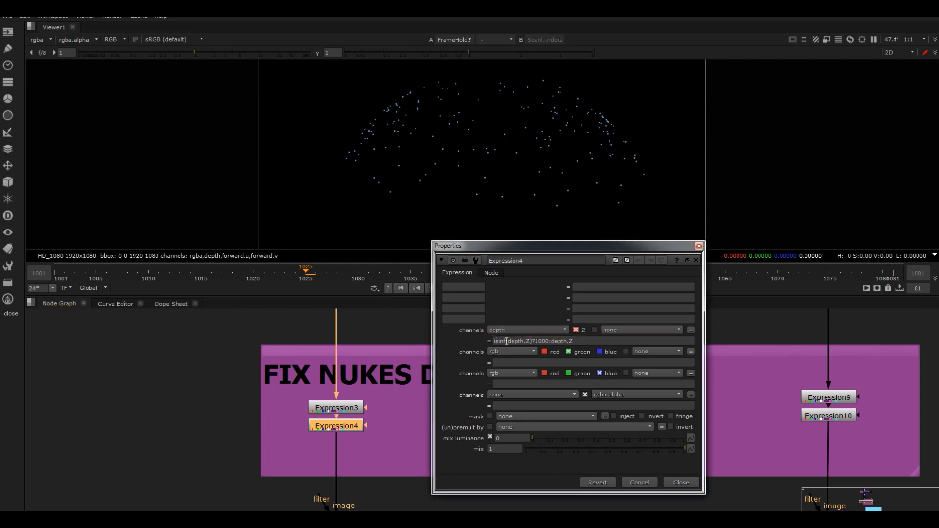
{"action": "double_click", "coordinate": [516, 340]}
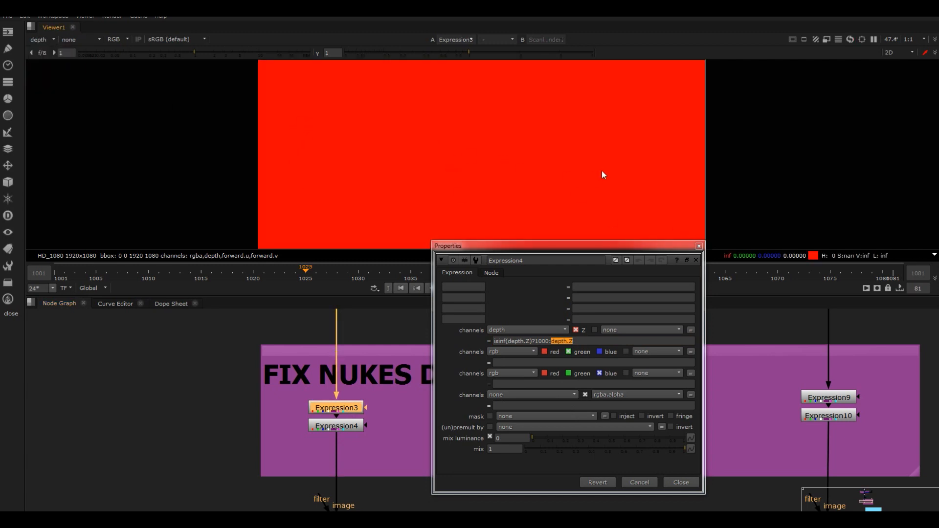
{"action": "mouse_move", "coordinate": [725, 262]}
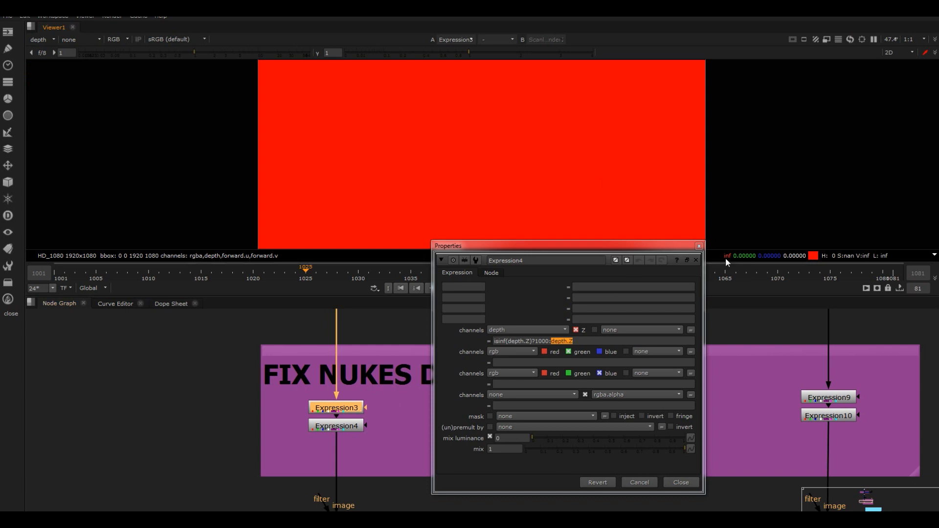
{"action": "left_click", "coordinate": [336, 426]}
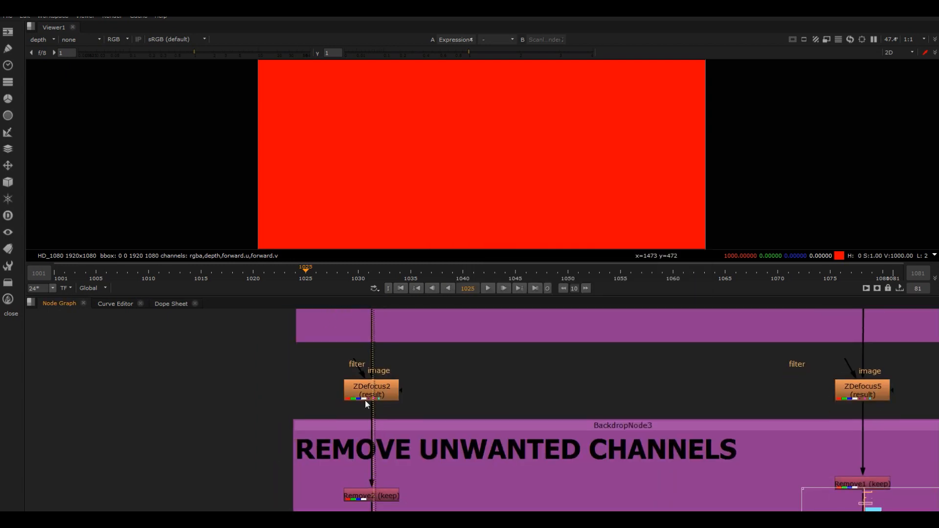
Step: View ZDefocus2's soft blue bokeh discs and review its depth-blur settings
{"action": "left_click", "coordinate": [370, 389]}
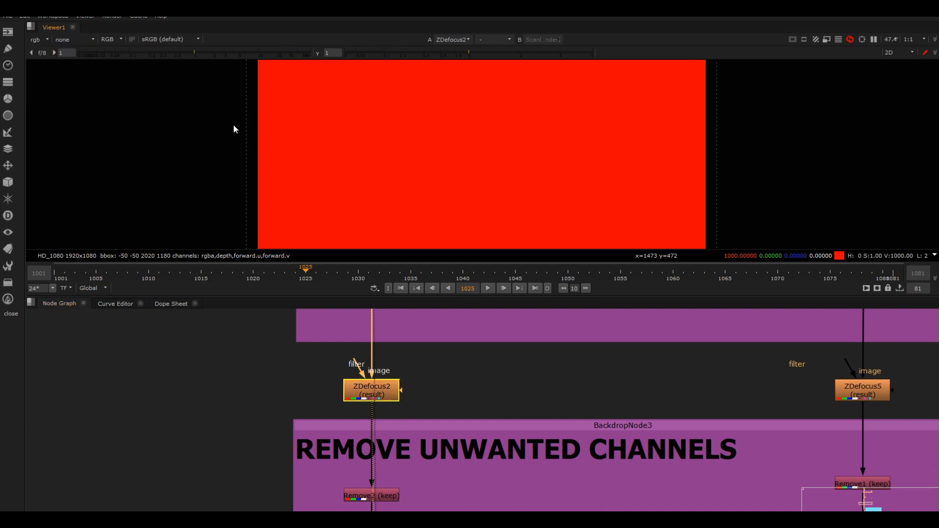
{"action": "double_click", "coordinate": [370, 390]}
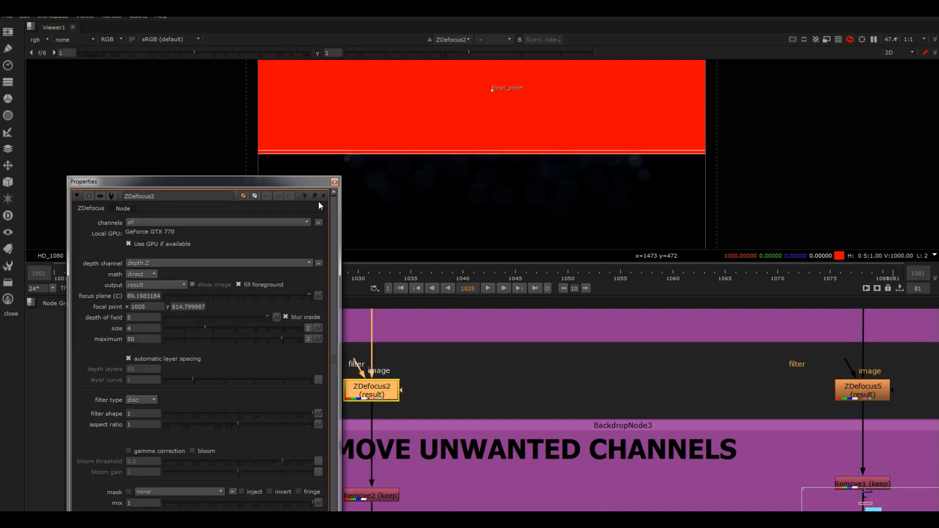
{"action": "left_click", "coordinate": [193, 282]}
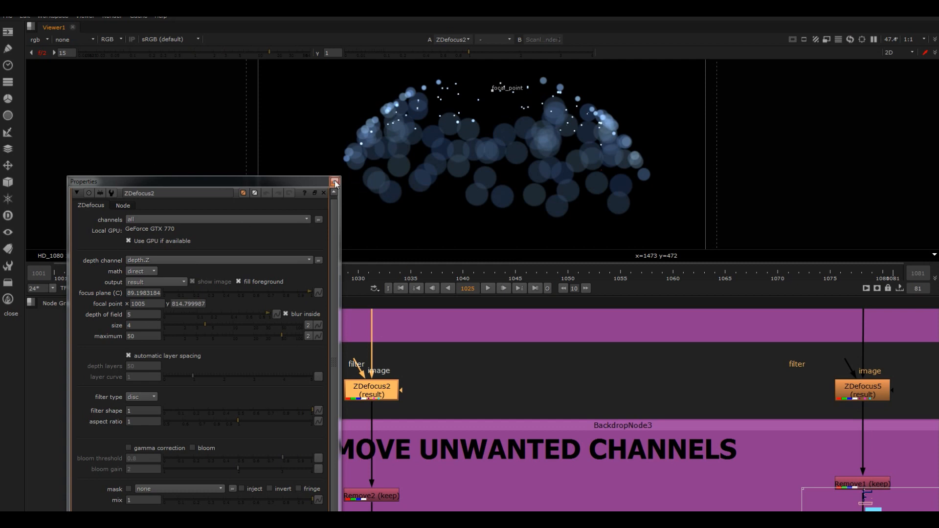
{"action": "left_click", "coordinate": [335, 182]}
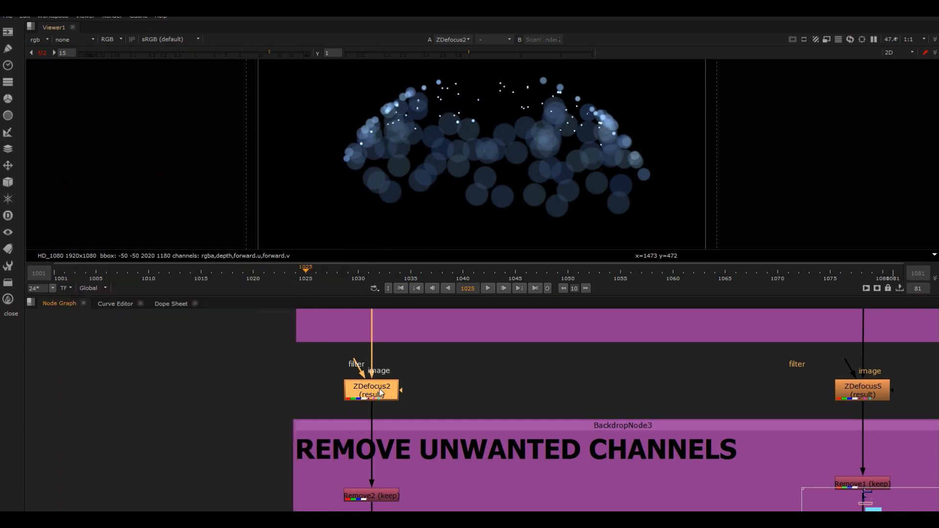
{"action": "double_click", "coordinate": [370, 390]}
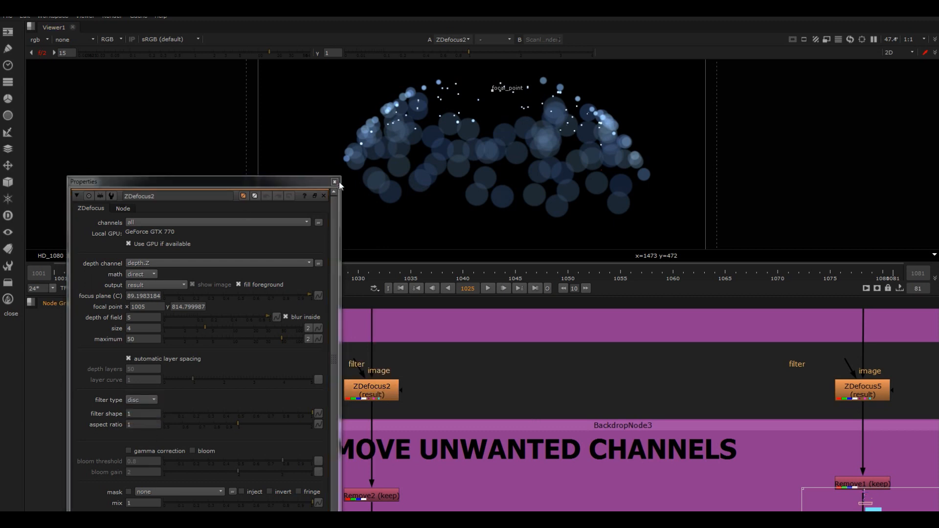
{"action": "left_click", "coordinate": [323, 196]}
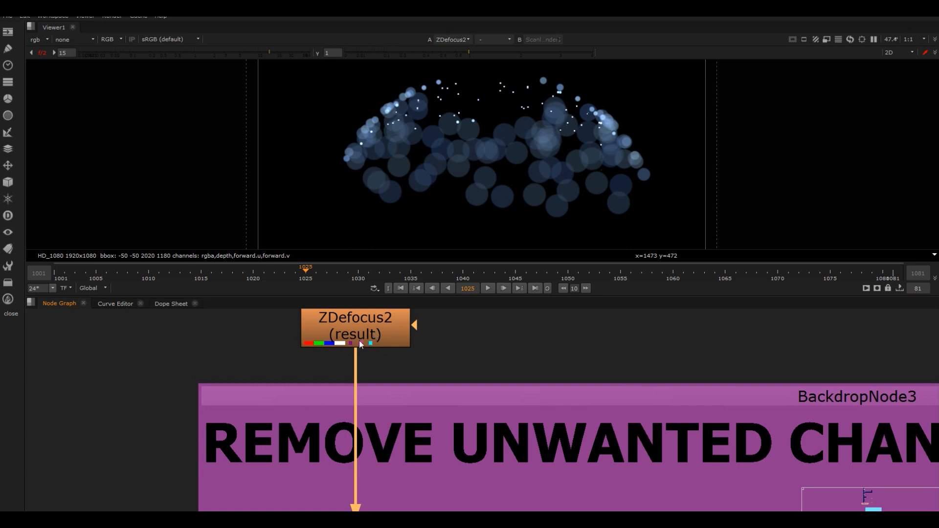
{"action": "mouse_move", "coordinate": [357, 350]}
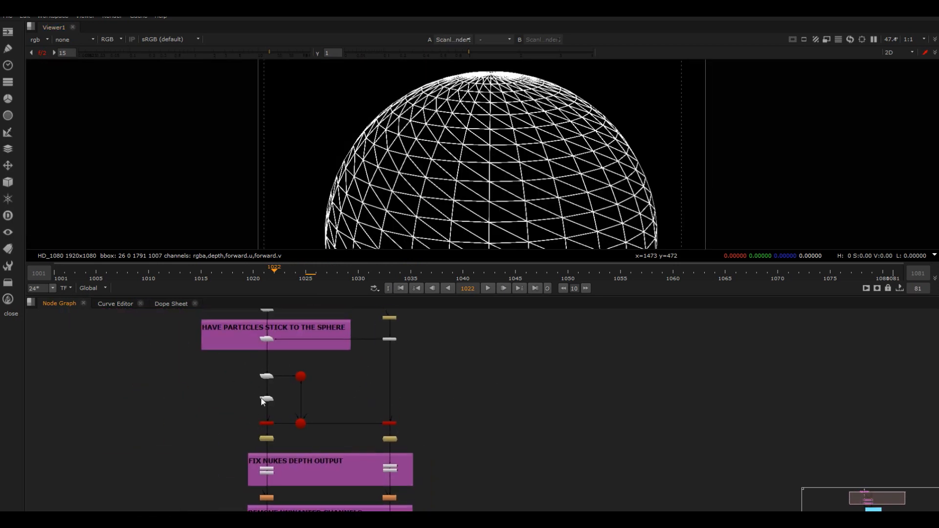
{"action": "mouse_move", "coordinate": [383, 467]}
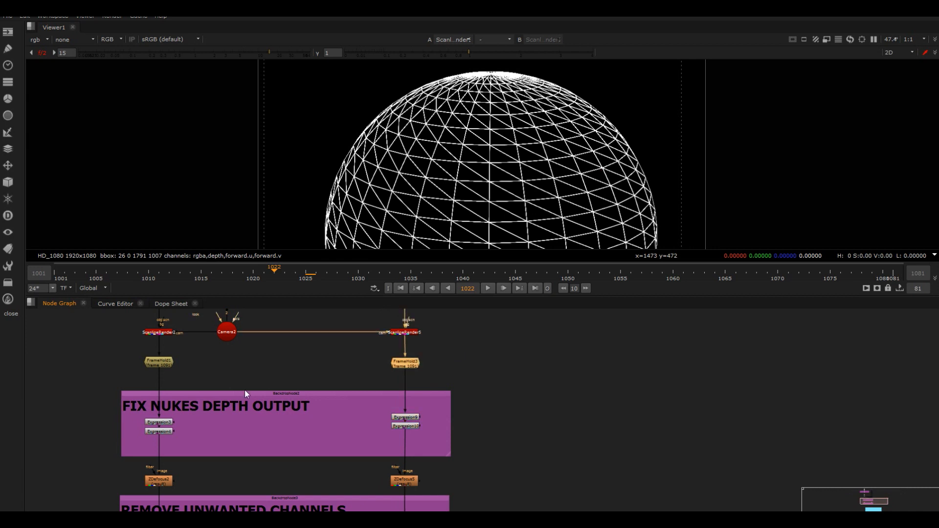
Step: View ZDefocus5's blurred grey sphere and compare its depth-blur settings with ZDefocus2
{"action": "left_click", "coordinate": [404, 331]}
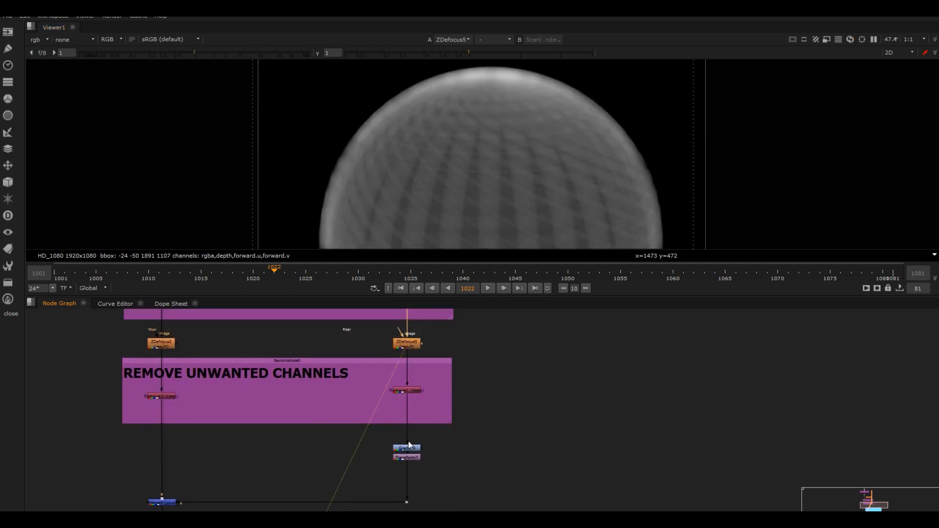
{"action": "double_click", "coordinate": [406, 342]}
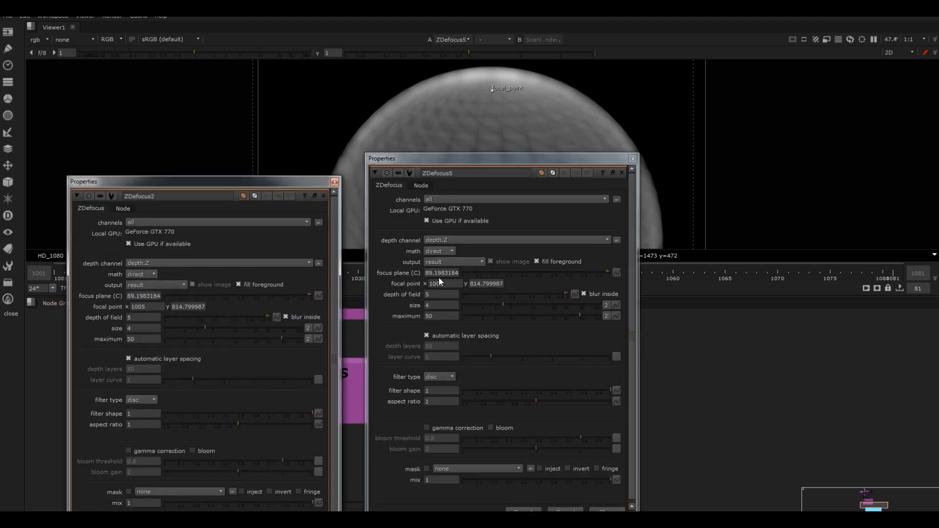
{"action": "left_click", "coordinate": [324, 195]}
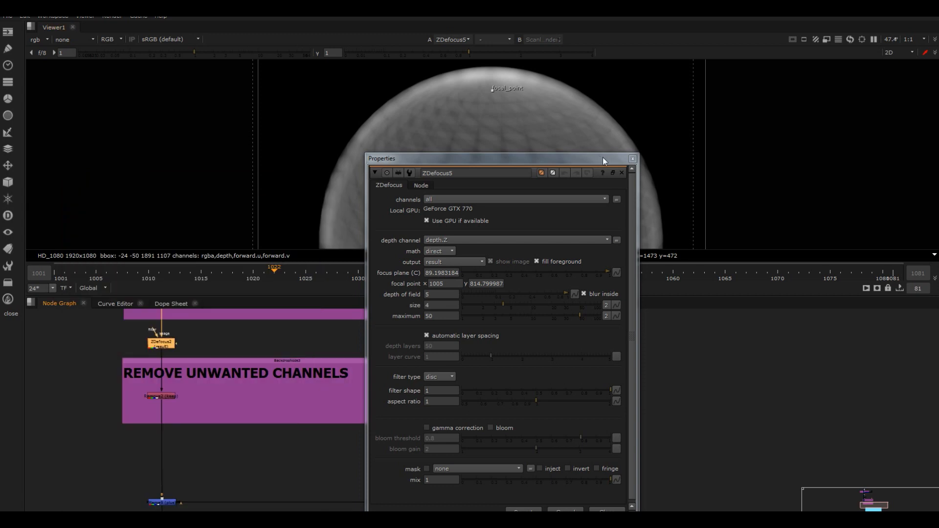
{"action": "left_click", "coordinate": [621, 172]}
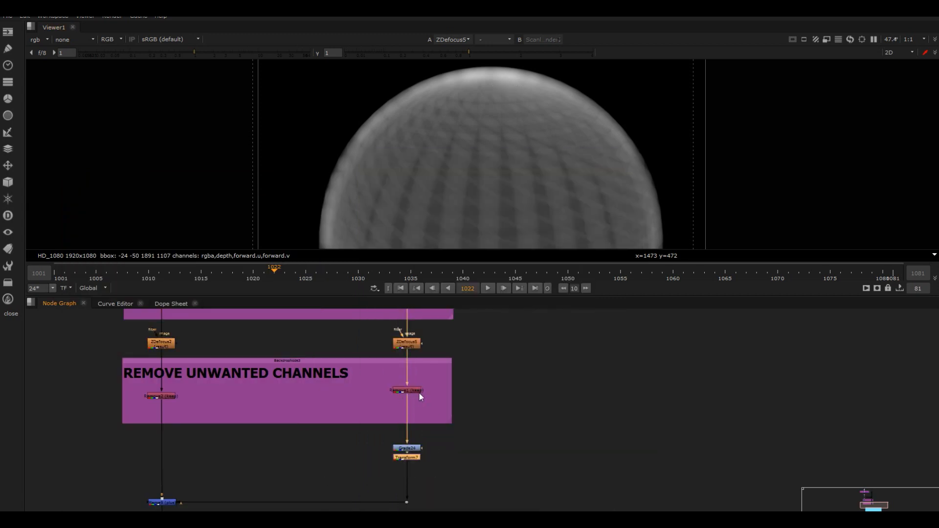
Step: View Transform7's tinted sphere, then the graded merge, and check Grade5's lift
{"action": "left_click", "coordinate": [406, 457]}
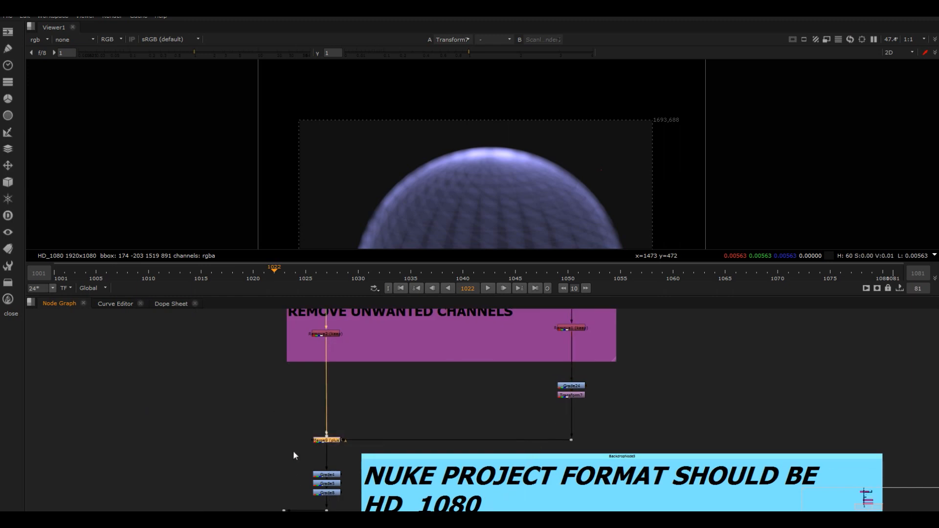
{"action": "mouse_move", "coordinate": [367, 413]}
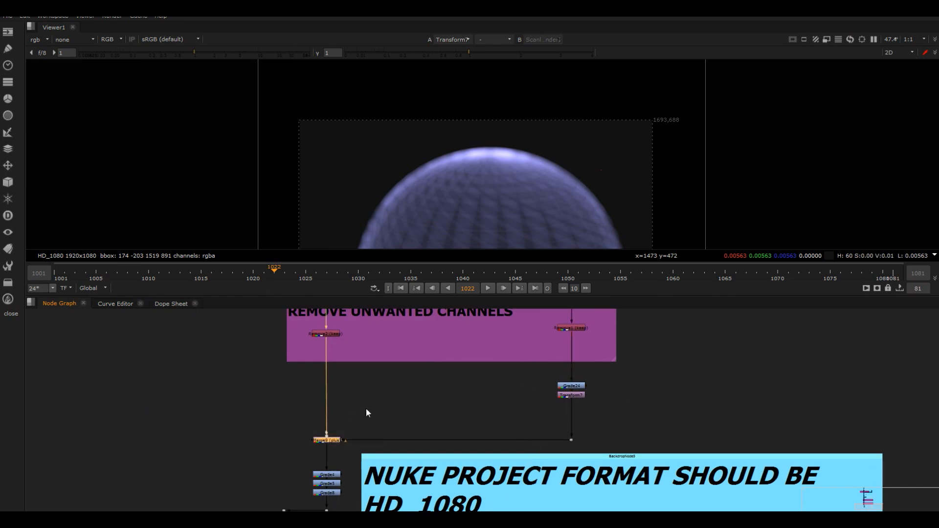
{"action": "left_click", "coordinate": [326, 440]}
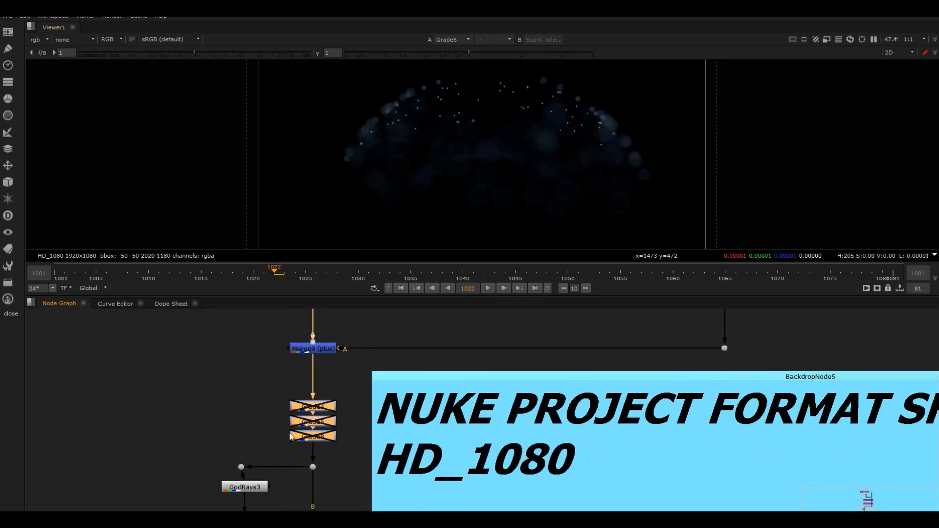
{"action": "double_click", "coordinate": [312, 406]}
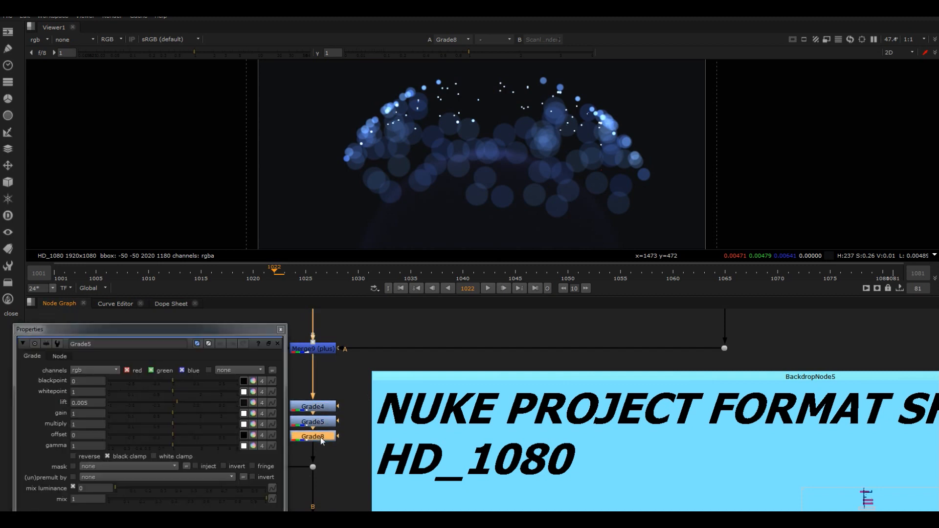
{"action": "left_click", "coordinate": [312, 436]}
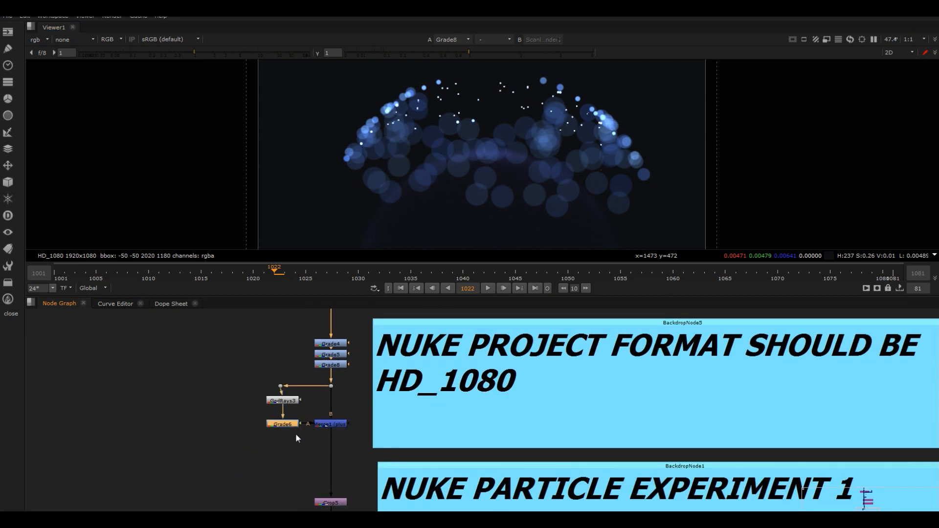
Step: Review GodRays3's settings for the particle stems, then view the Crop5 result
{"action": "double_click", "coordinate": [282, 400]}
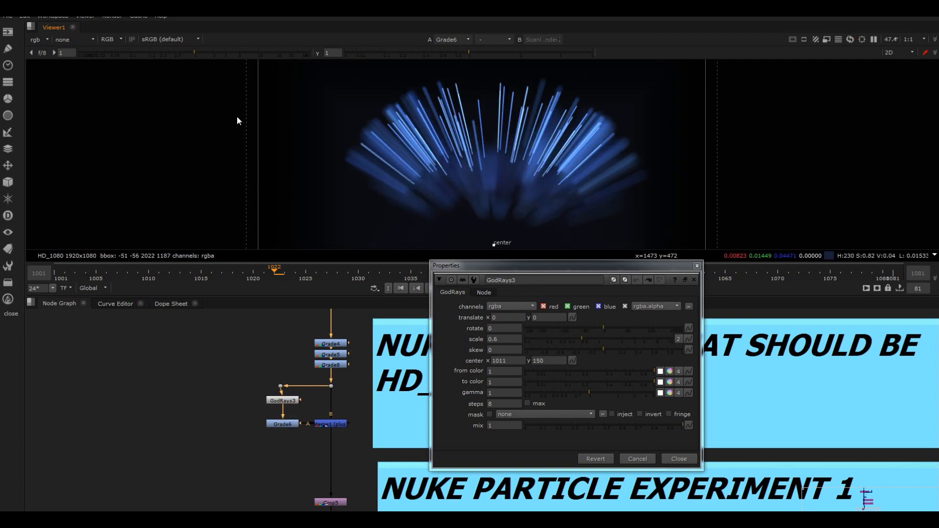
{"action": "left_click", "coordinate": [282, 423]}
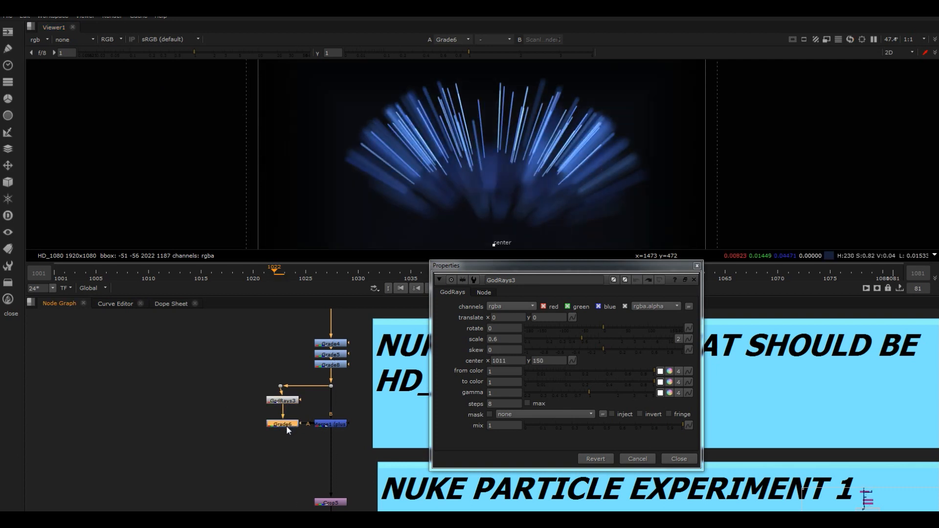
{"action": "double_click", "coordinate": [282, 423]}
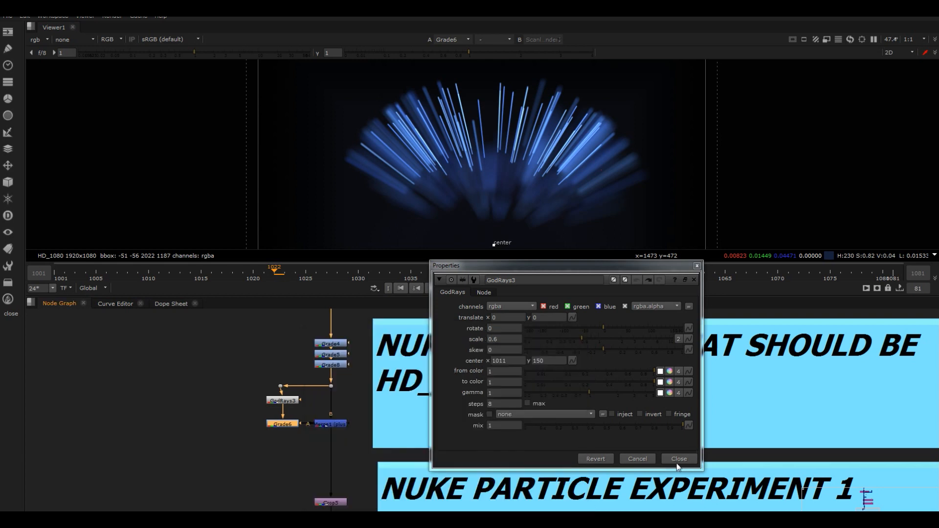
{"action": "left_click", "coordinate": [677, 458]}
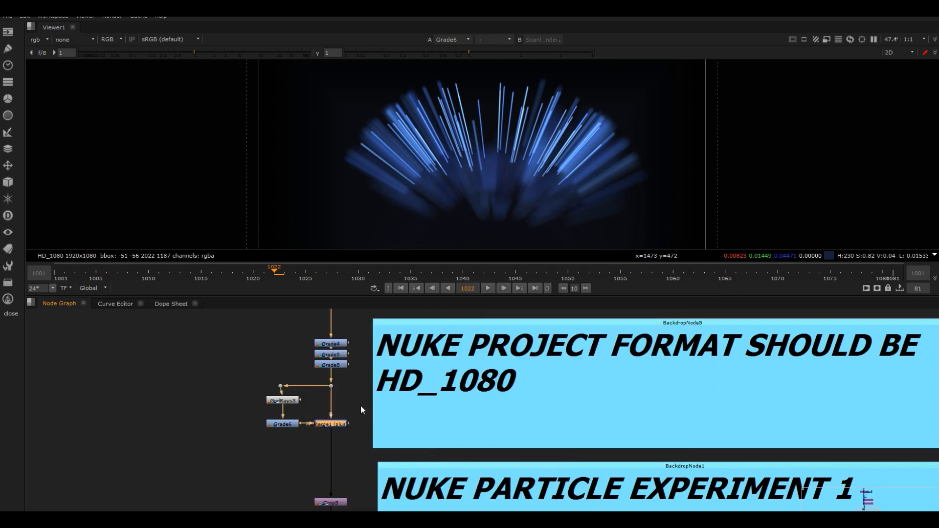
{"action": "left_click", "coordinate": [330, 424]}
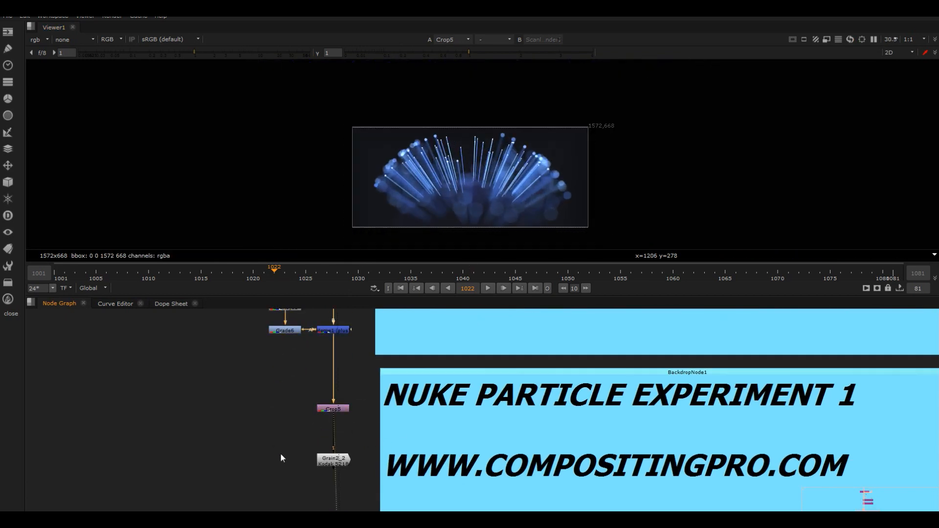
Step: View the Merge and Grain2_2 output: the cropped blue particle burst with film grain
{"action": "double_click", "coordinate": [332, 408]}
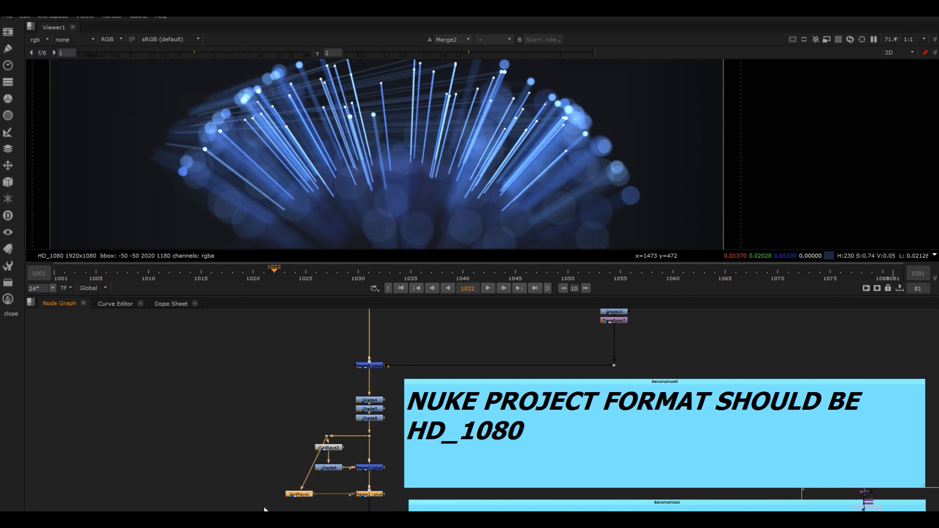
{"action": "mouse_move", "coordinate": [295, 503]}
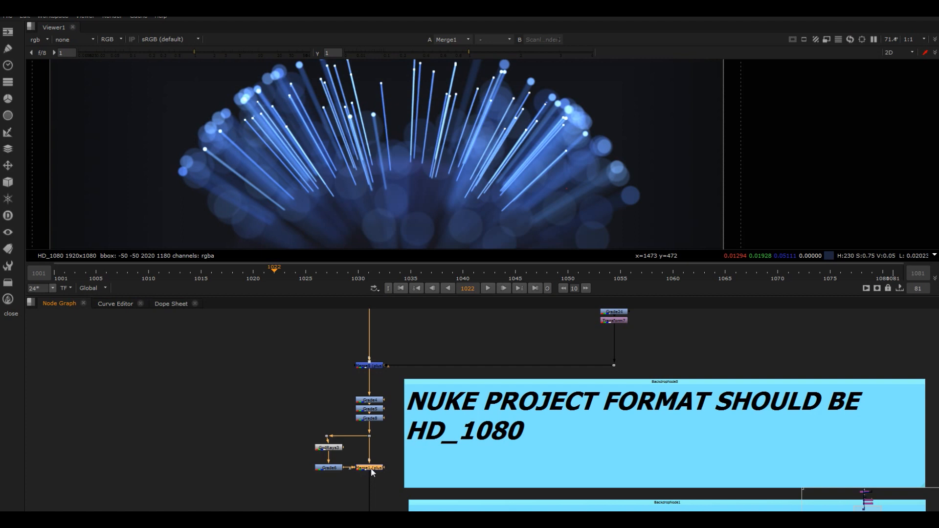
{"action": "mouse_move", "coordinate": [532, 144]}
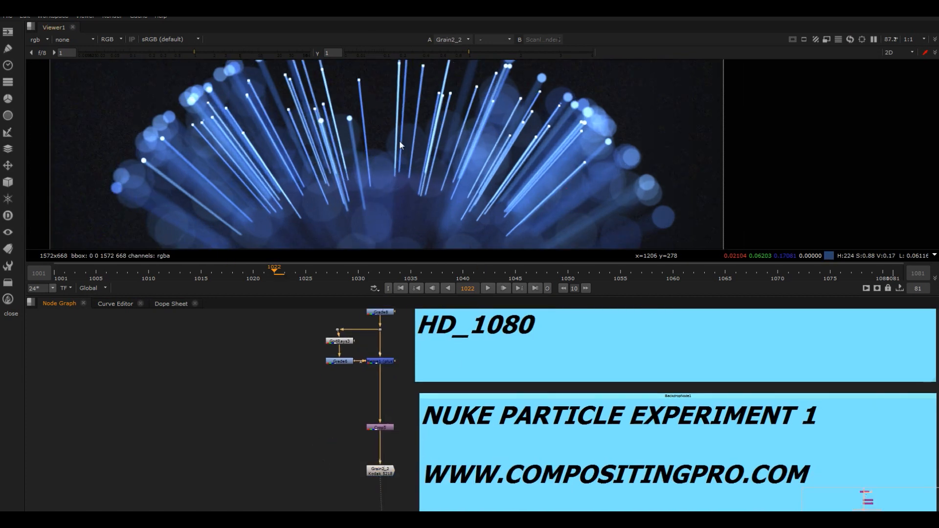
{"action": "scroll", "scroll_direction": "down", "scroll_amount": 3}
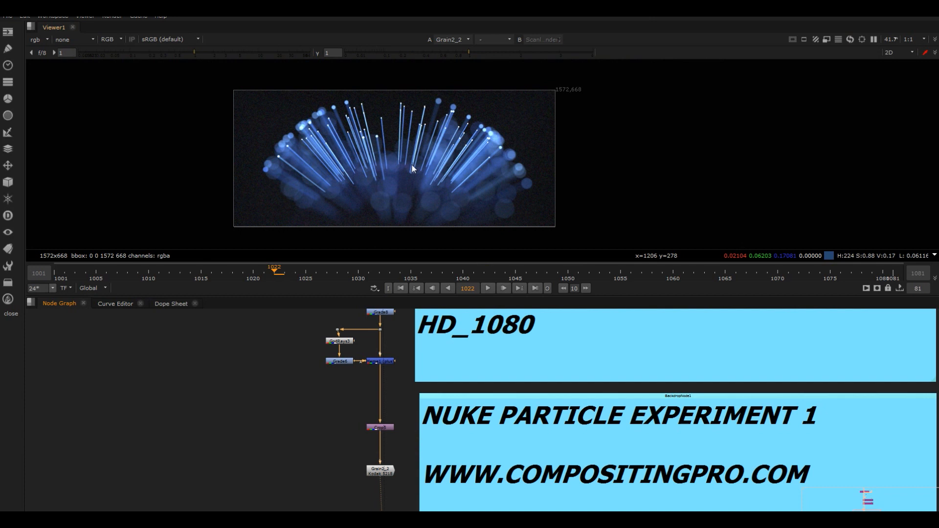